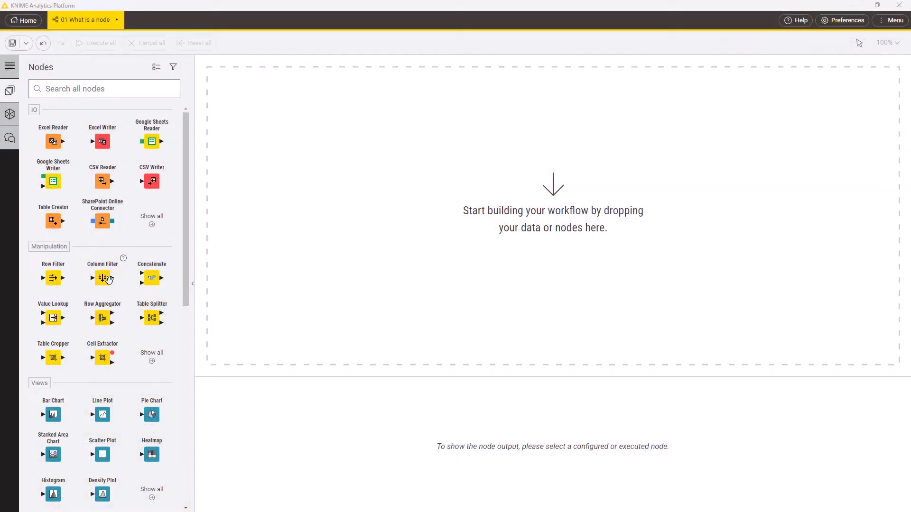
Add Excel Reader, Row Filter, Partitioning, Decision Tree, ROC Curve and Scorer nodes to the canvas.
{"action": "left_click_drag", "start_coordinate": [52, 141], "coordinate": [270, 171]}
{"action": "type", "text": "roc"}
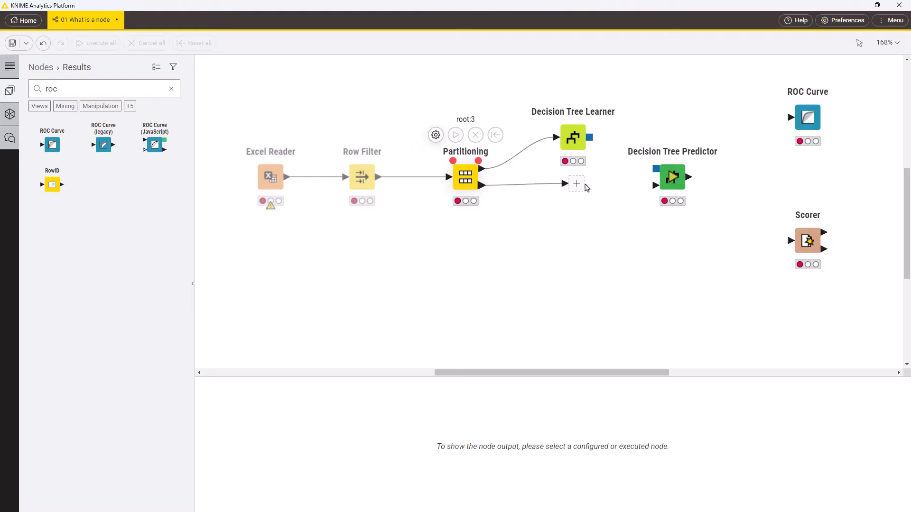
Connect the test partition and learner model to the Predictor, feeding ROC Curve and Scorer.
{"action": "left_click_drag", "start_coordinate": [592, 138], "coordinate": [656, 175]}
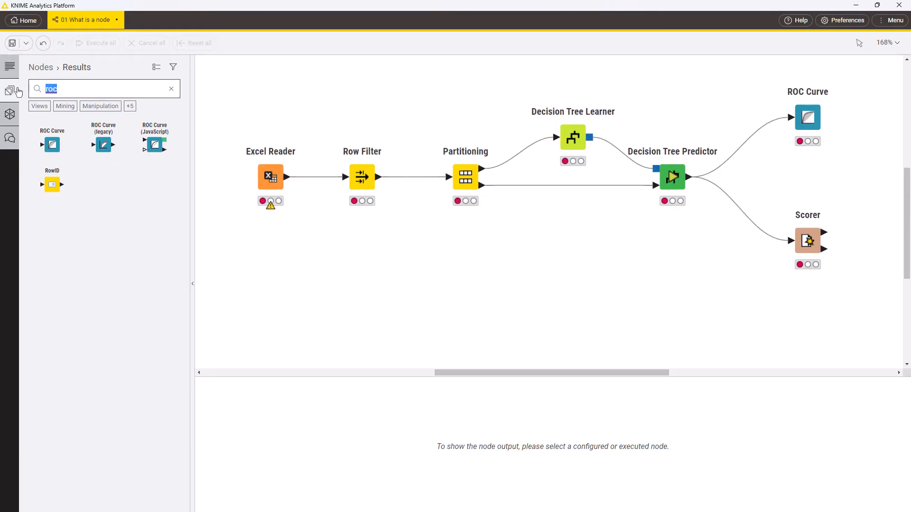
Place a Statistics node below Row Filter and link Excel Reader's output to it.
{"action": "type", "text": "sta"}
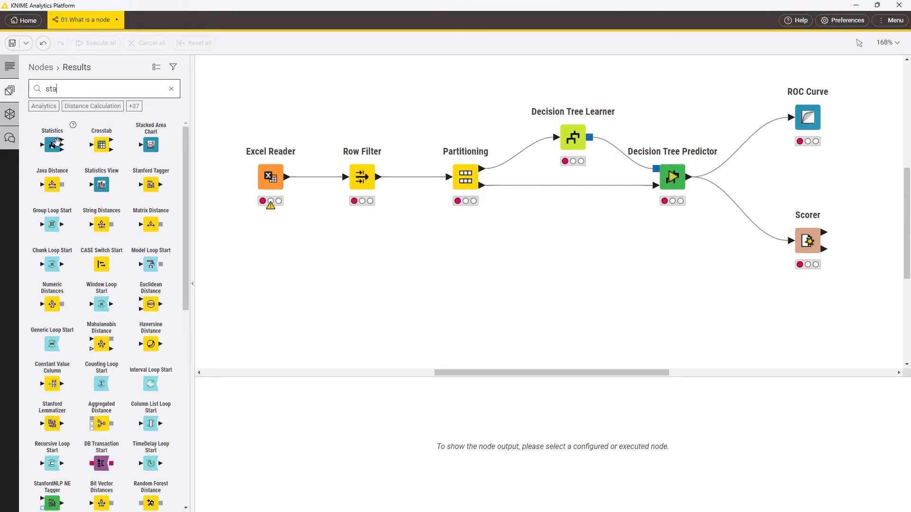
{"action": "left_click_drag", "start_coordinate": [52, 144], "coordinate": [374, 290]}
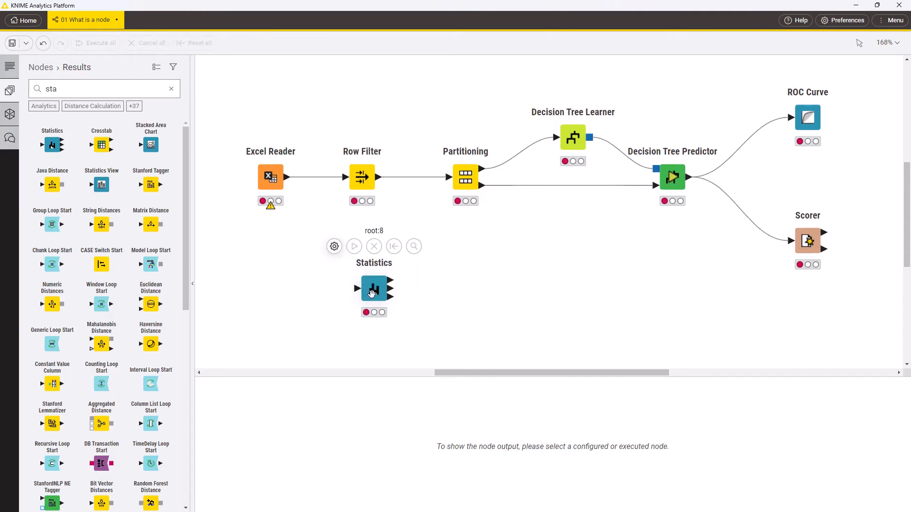
{"action": "left_click", "coordinate": [354, 246]}
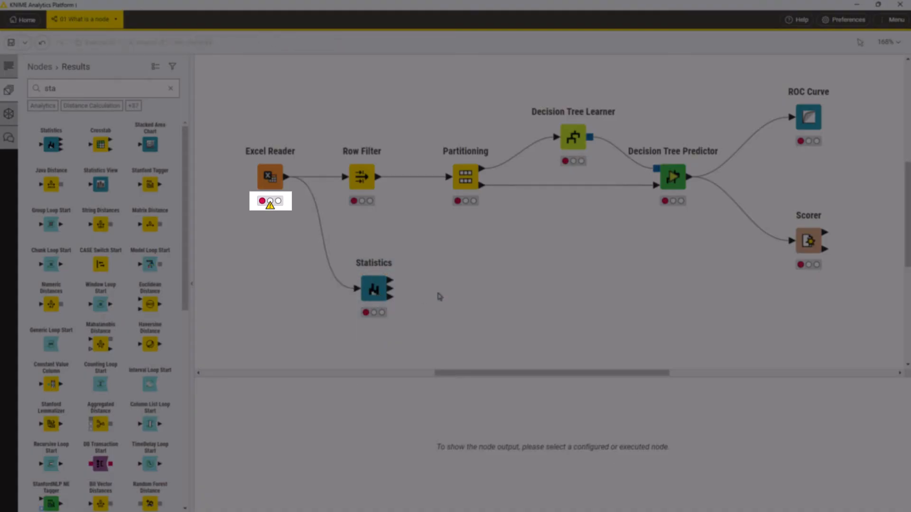
Configure Excel Reader to read the Rooms.xlsx file.
{"action": "left_click", "coordinate": [270, 176]}
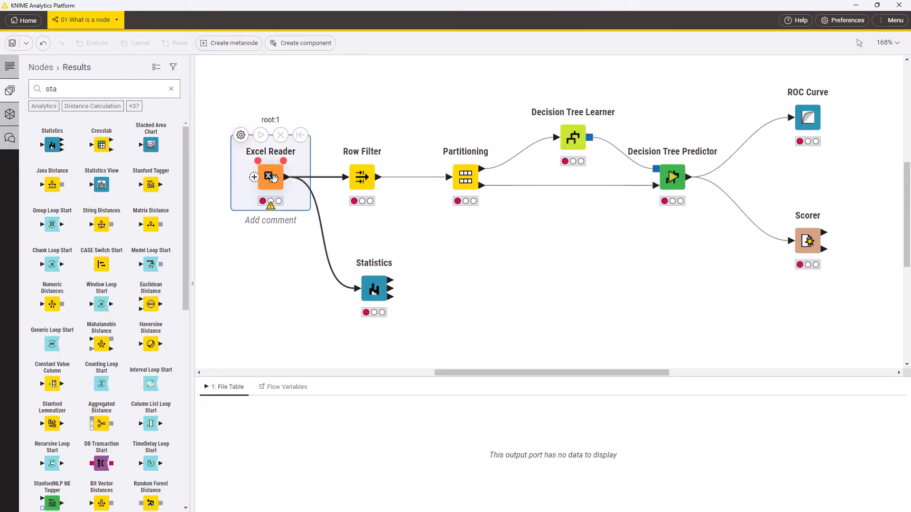
{"action": "double_click", "coordinate": [270, 177]}
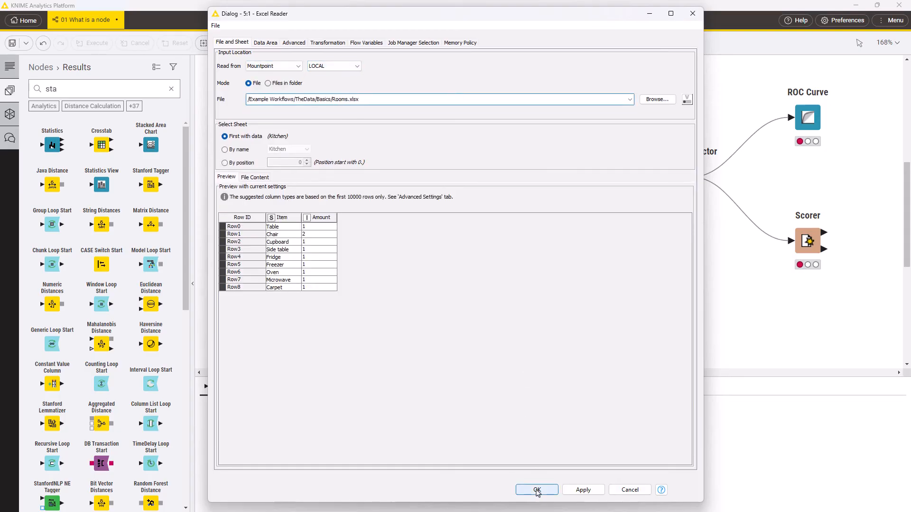
{"action": "left_click", "coordinate": [537, 489]}
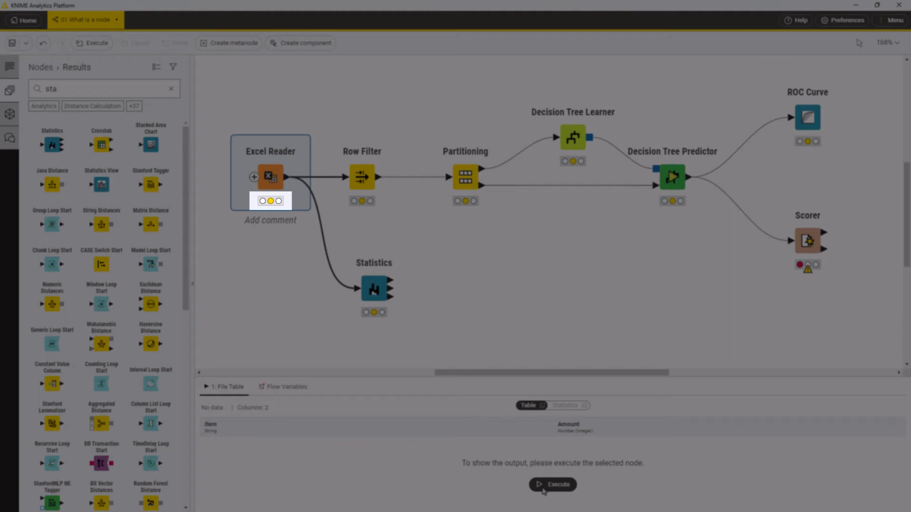
Execute Excel Reader and then all nodes, and view Excel Reader's nine-row Rooms table.
{"action": "left_click", "coordinate": [553, 498]}
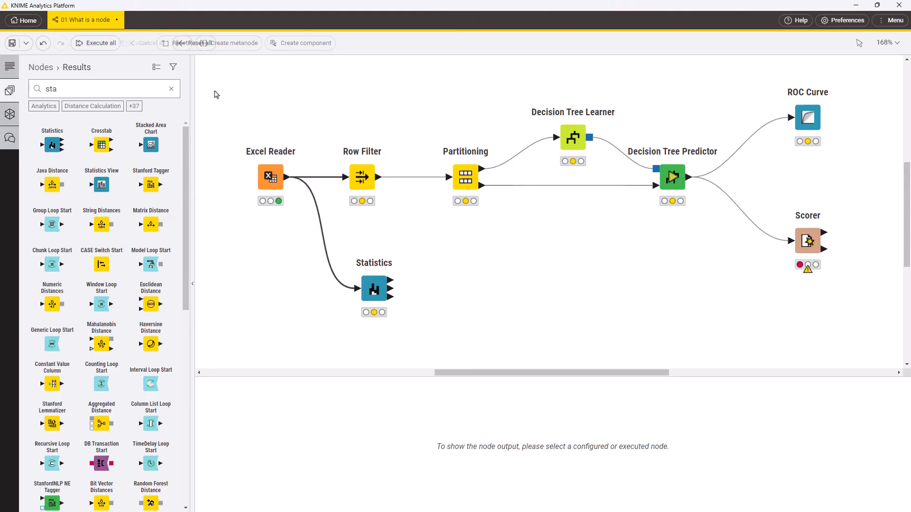
{"action": "left_click", "coordinate": [95, 43]}
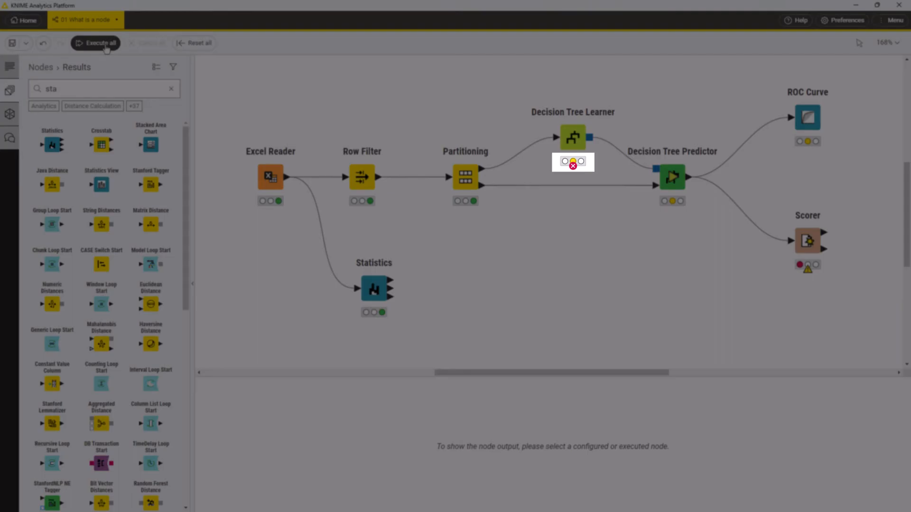
{"action": "left_click", "coordinate": [270, 176]}
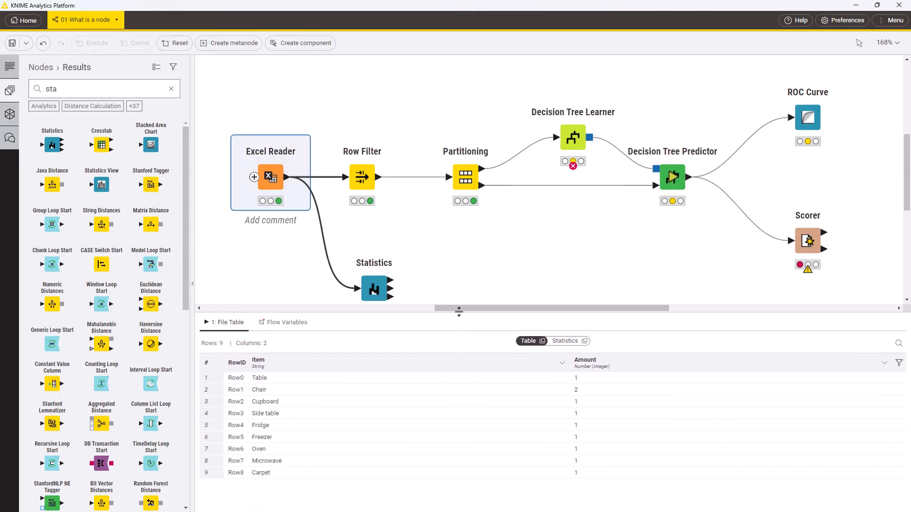
View Row Filter's nine-row output, then the Statistics table for Amount (min 1, max 2, mean 1.111).
{"action": "left_click", "coordinate": [362, 177]}
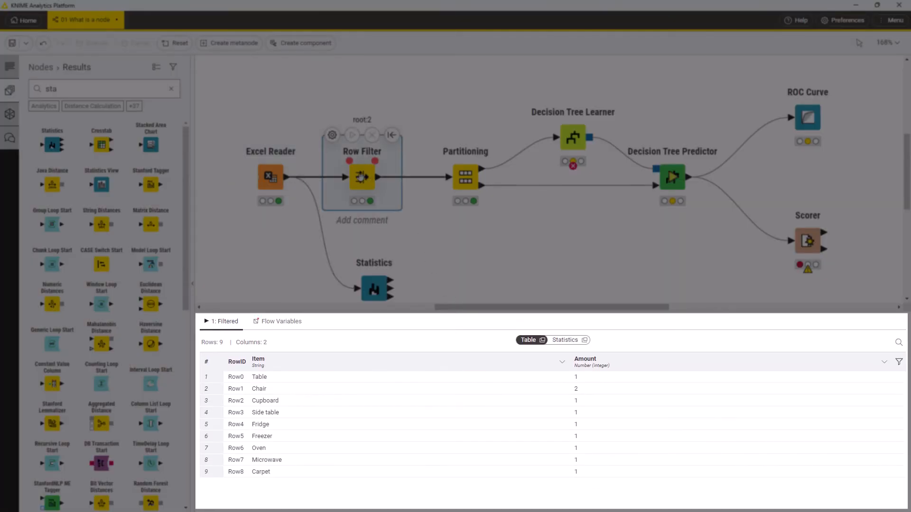
{"action": "left_click", "coordinate": [373, 289]}
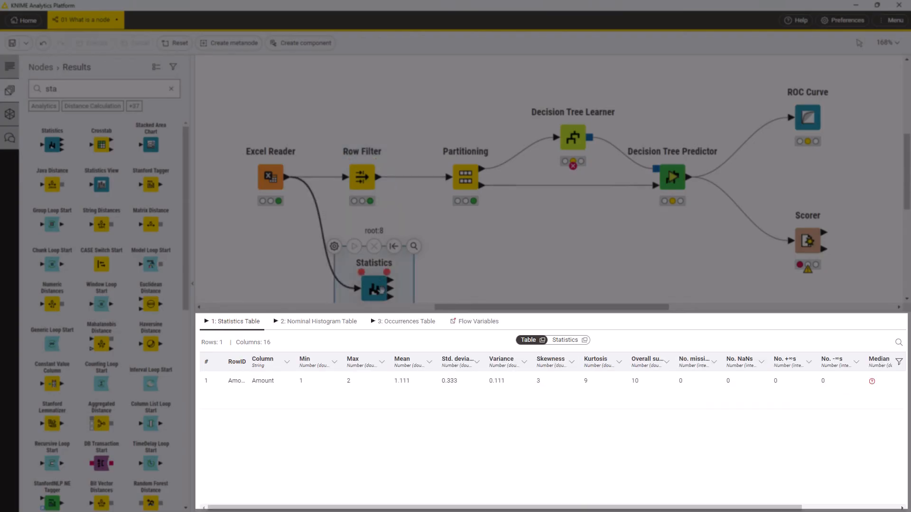